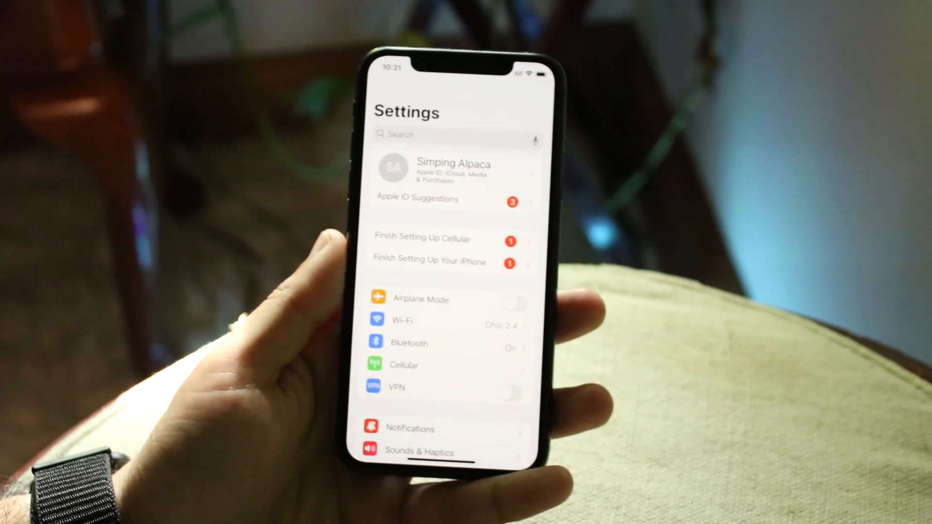
Step: Reach General > Software Update, confirming iOS 16.0 is installed and up to date
{"action": "scroll", "scroll_direction": "down", "scroll_amount": 3}
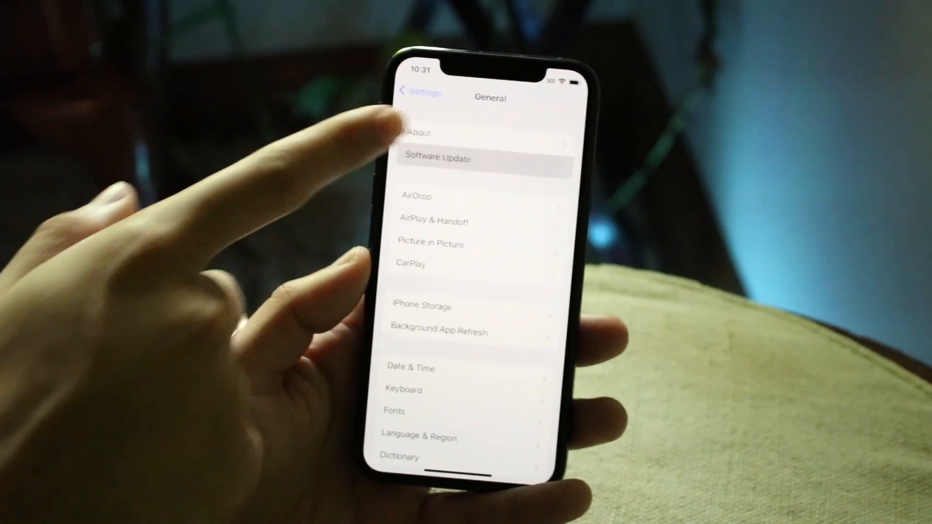
{"action": "left_click", "coordinate": [439, 159]}
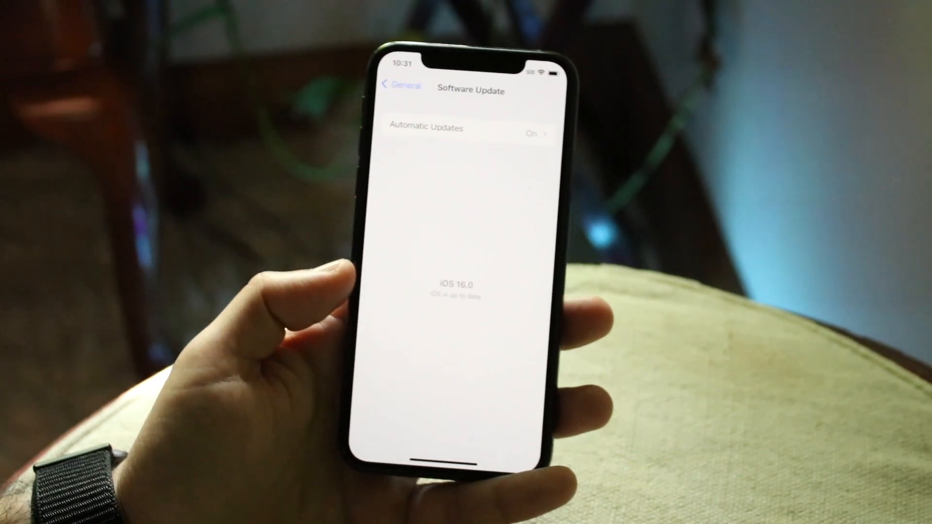